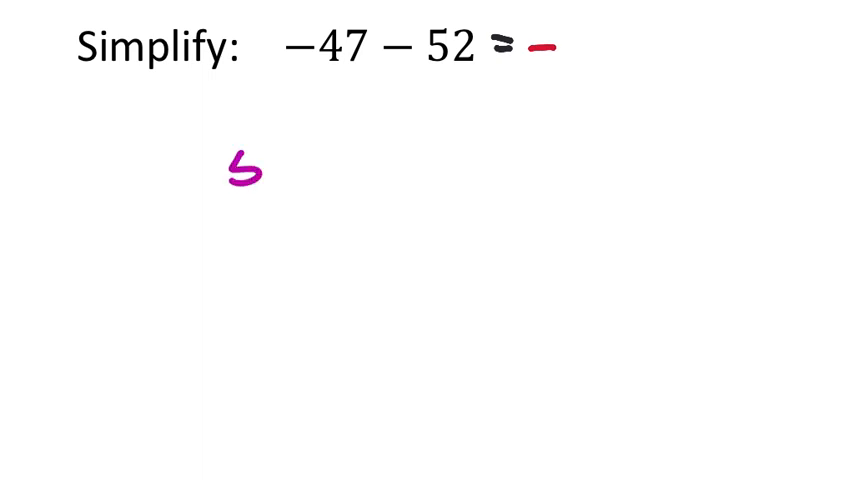
{"action": "type", "text": "52"}
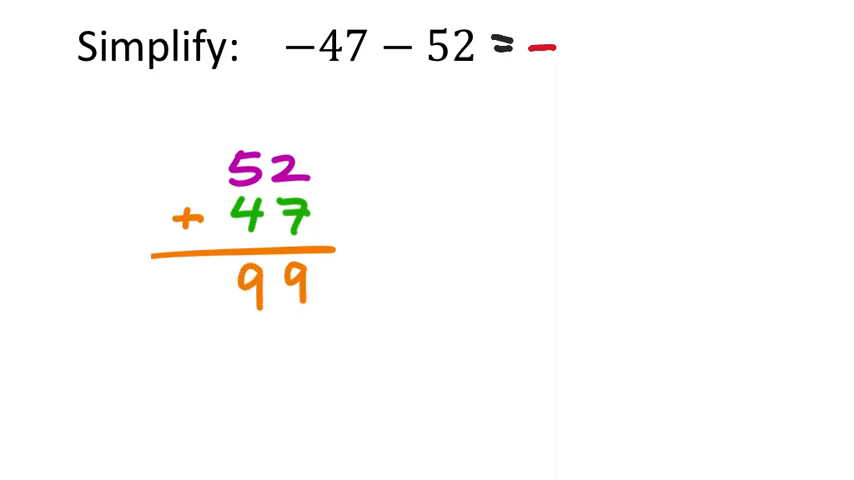
{"action": "type", "text": "99"}
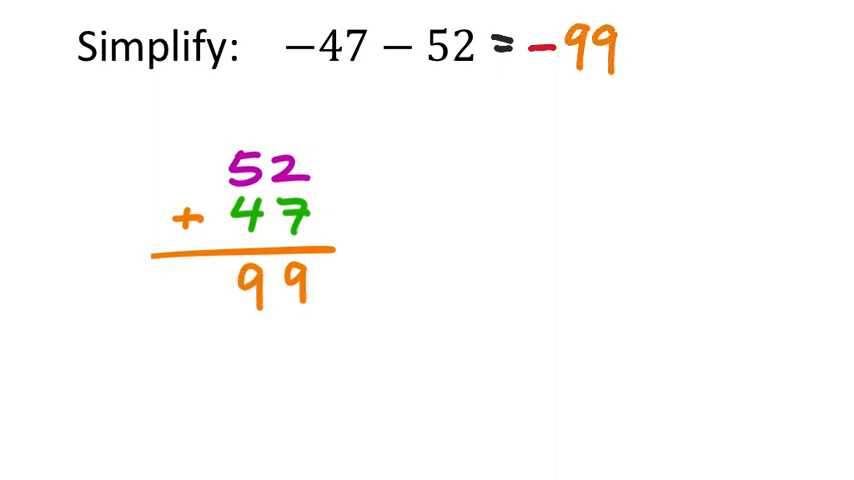